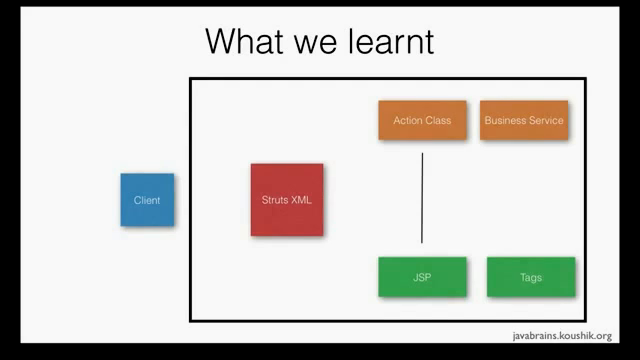
- Switch to the TutorialFinderService.java tab, where getBestTutorialSite returns "Java Brains"
key("Right")
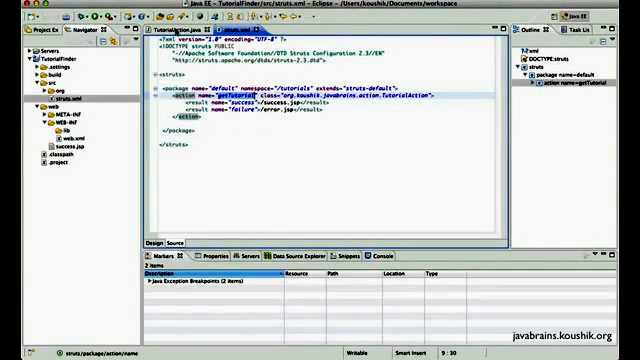
left_click(163, 29)
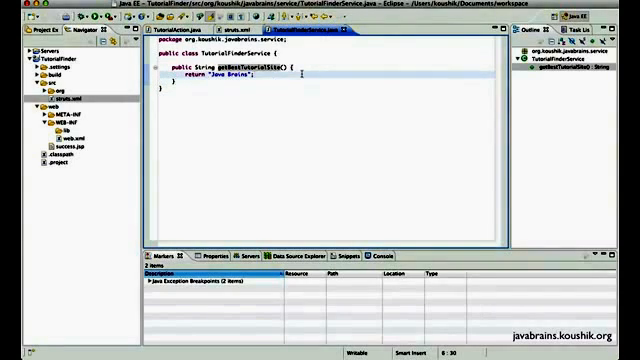
- Open TutorialAction.java and select its code to review the execute method
left_click(180, 33)
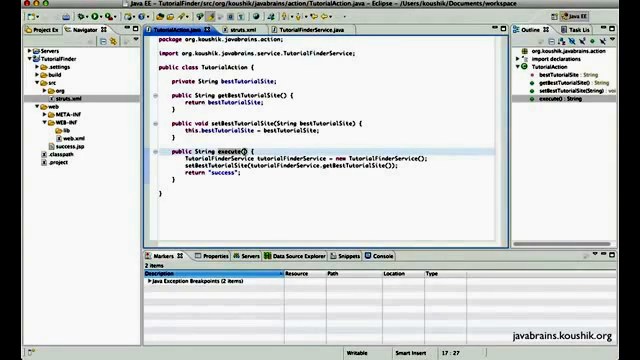
key("ctrl+a")
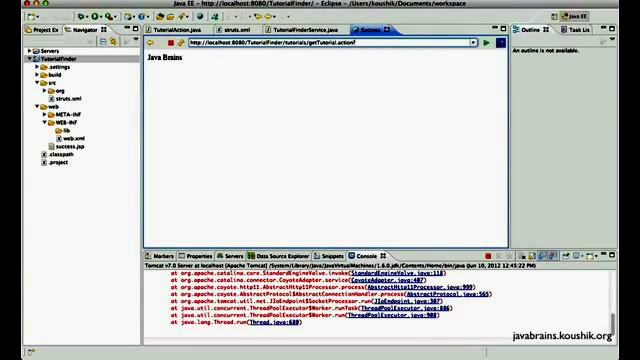
- Append ?lang=dotnet to the getTutorial.action URL and reload the page
type("lang=")
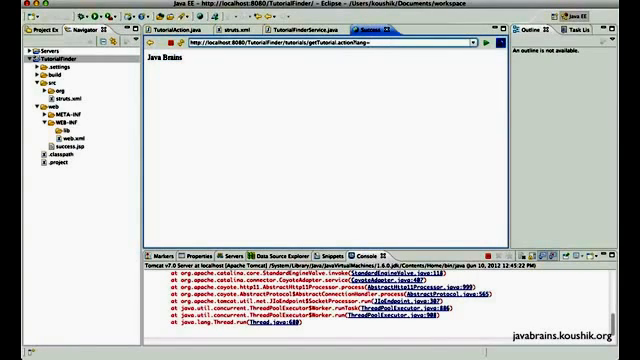
type("dotnet")
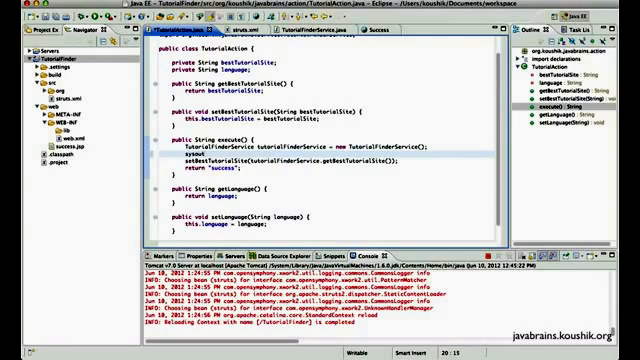
- Insert System.out.println() into execute() before setBestTutorialSite is called
type("System.out.println()")
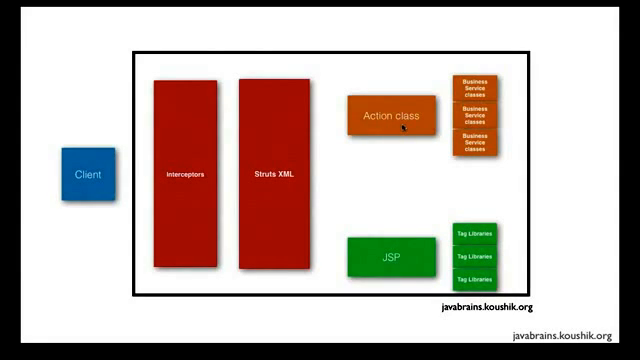
mouse_move(400, 155)
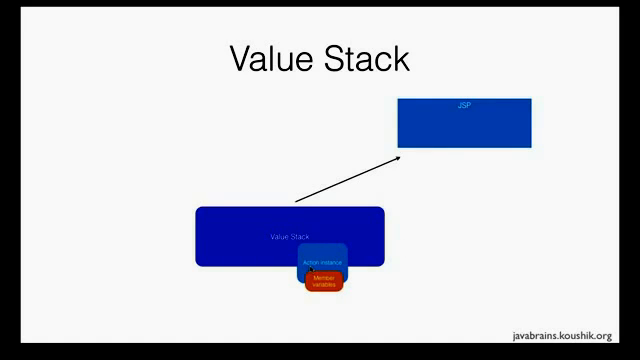
mouse_move(433, 167)
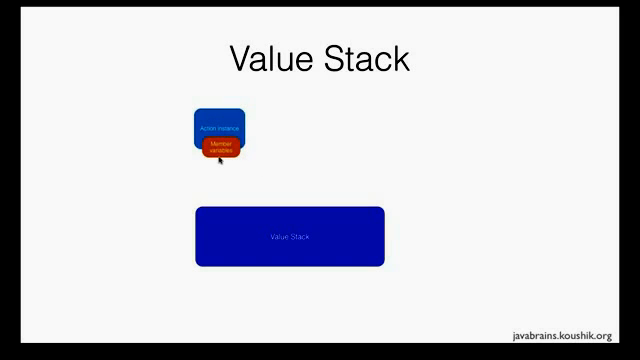
mouse_move(224, 155)
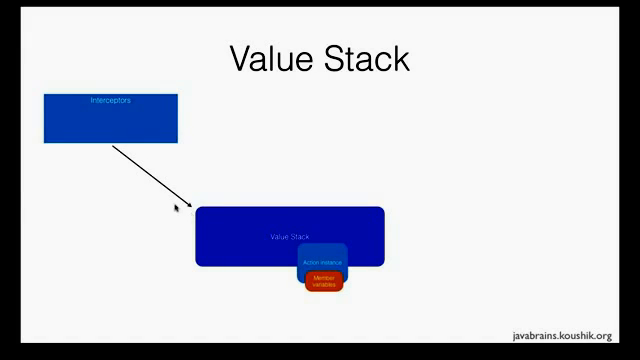
mouse_move(120, 162)
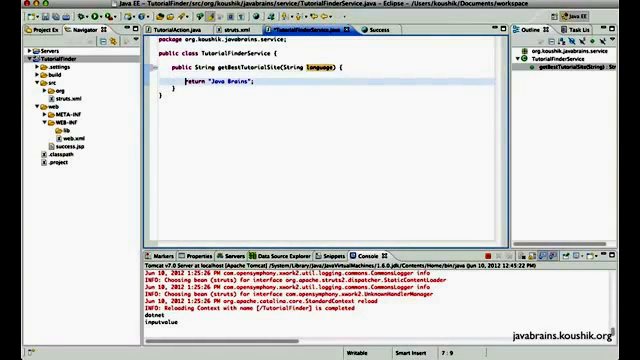
- Wrap the return in if (language.equals("java")), with an else returning a string starting "Lon"
type("if")
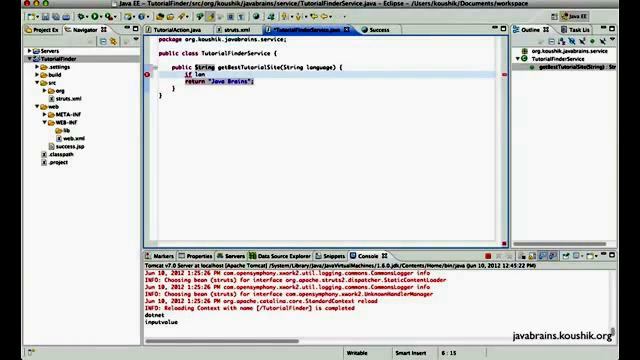
type("language.equals(")
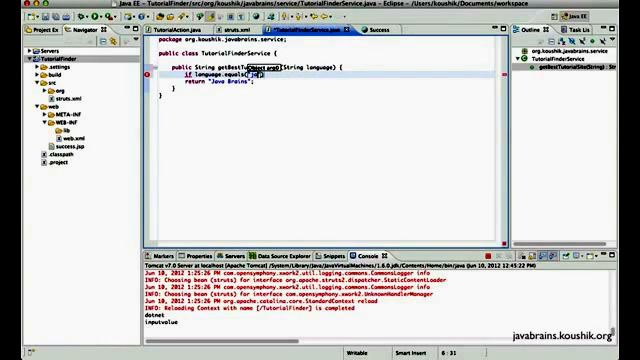
type("\"java\"")
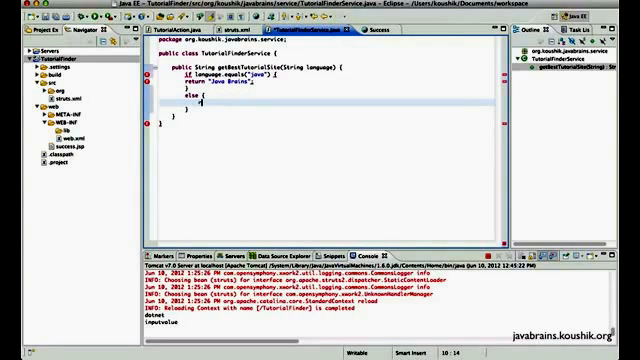
type("return")
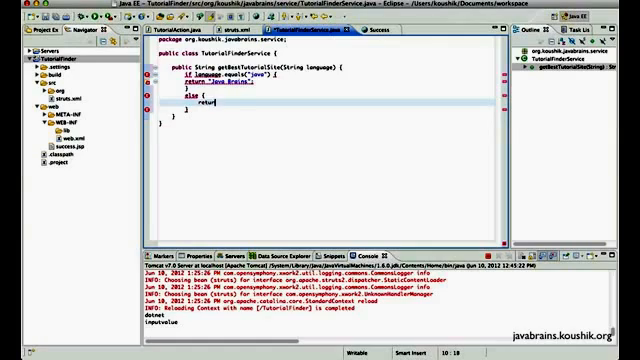
type("\"\"")
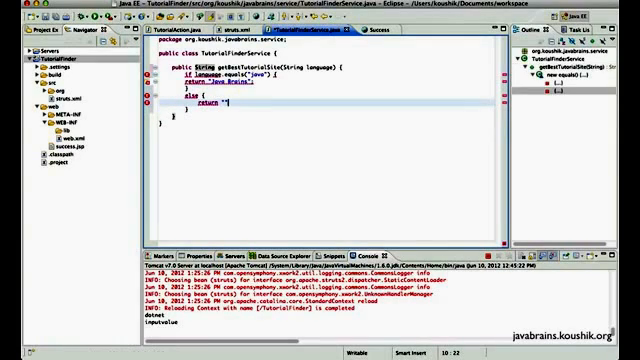
type("Lon")
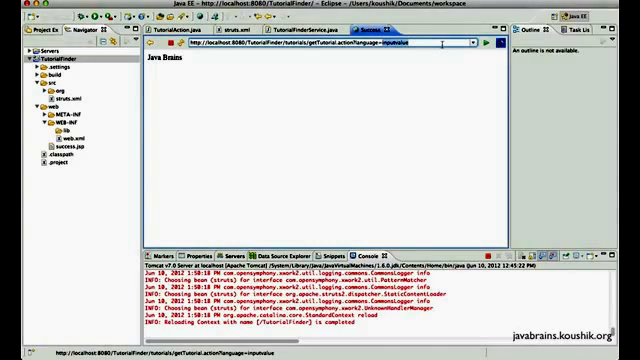
- Set the URL's language parameter to java and reload the getTutorial page
type("java")
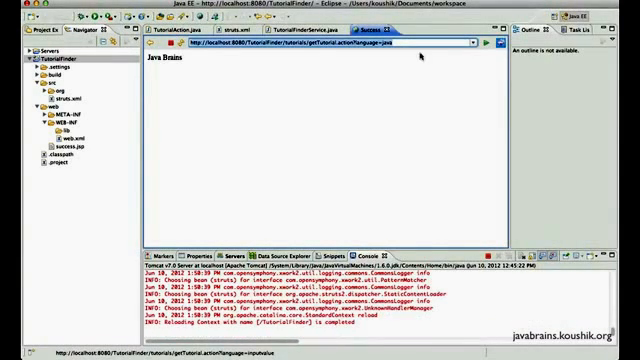